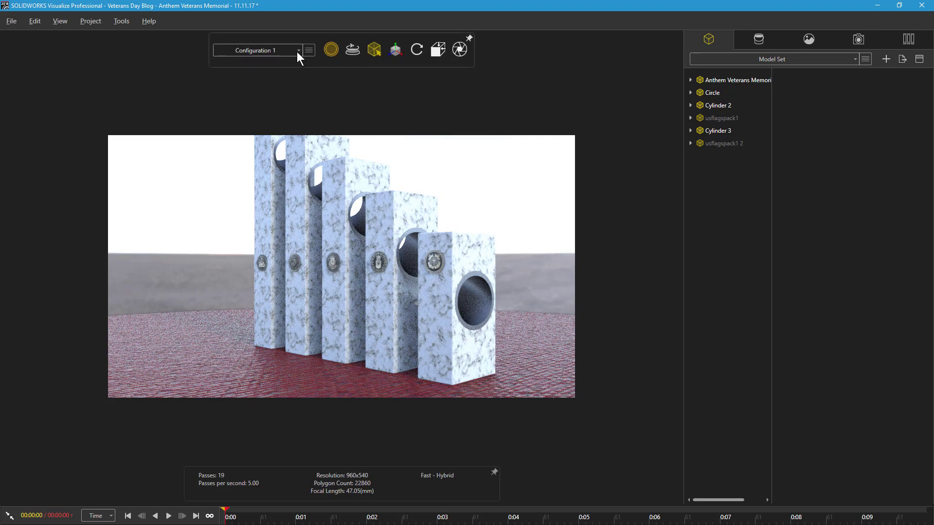
# Switch to Configuration 2 to show the flags, then orbit around the memorial
pyautogui.click(298, 50)
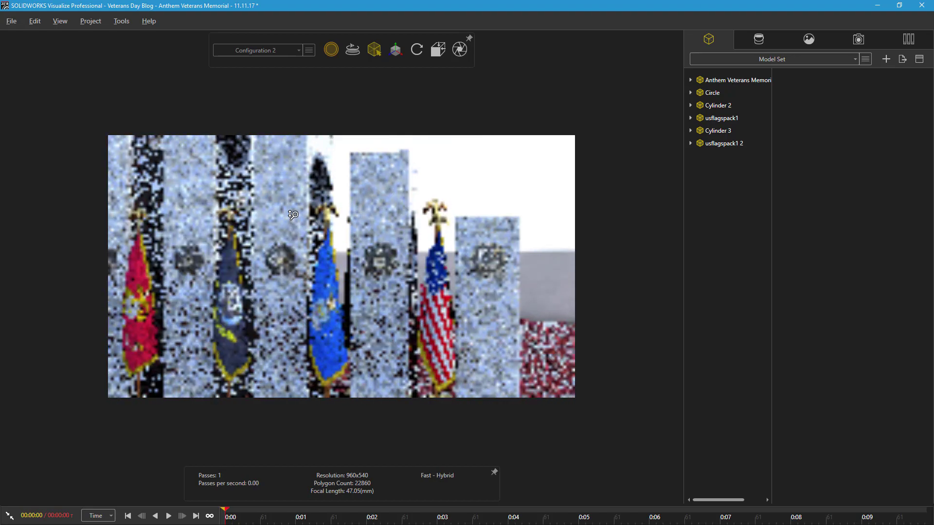
pyautogui.moveTo(293, 215); pyautogui.dragTo(241, 209)
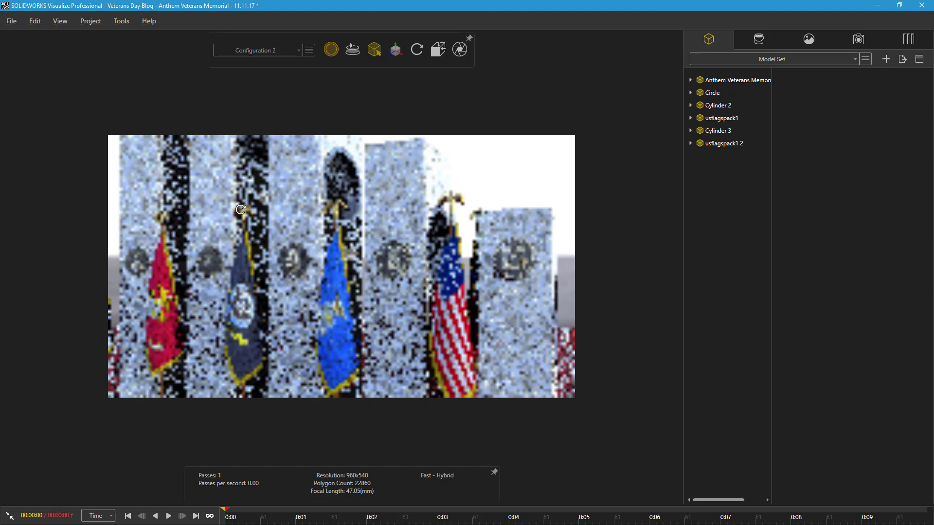
pyautogui.moveTo(240, 210); pyautogui.dragTo(171, 179)
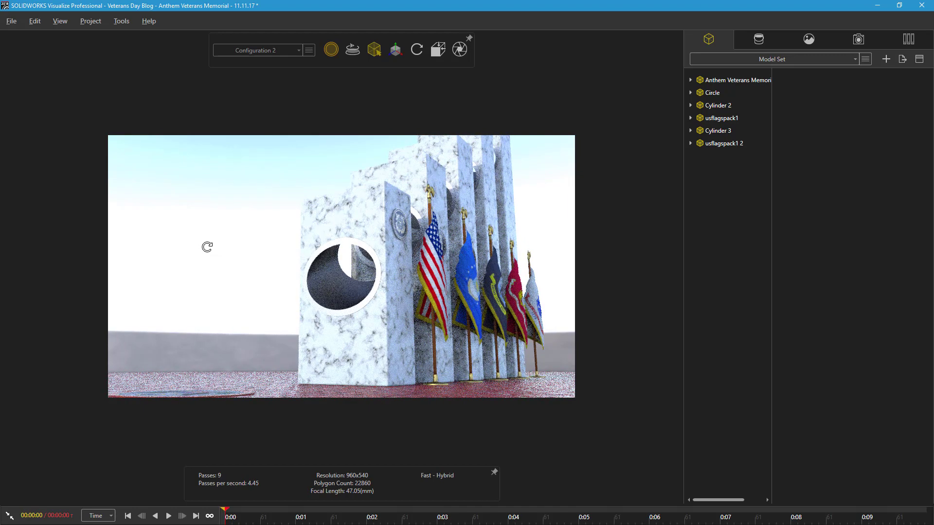
pyautogui.moveTo(211, 257)
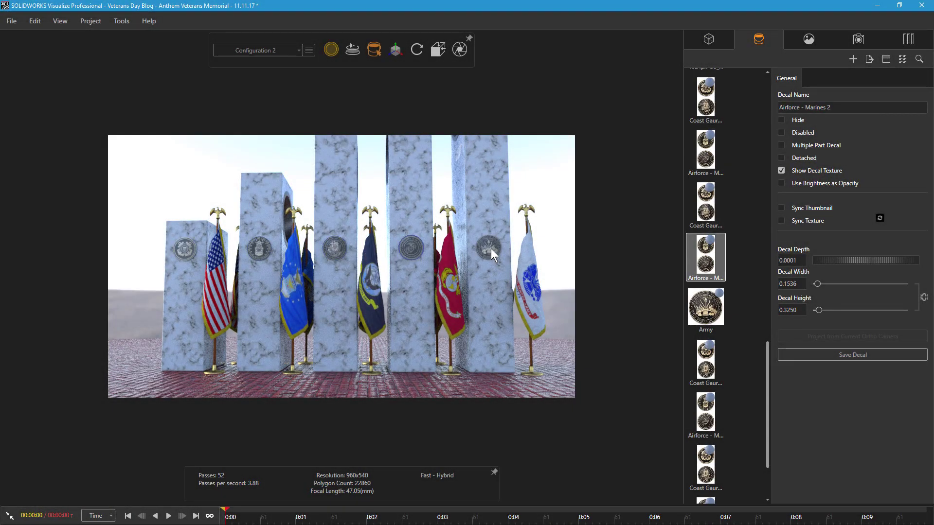
# Inspect the seal decal on a pillar, then bring up the scene's environment and lights
pyautogui.click(705, 310)
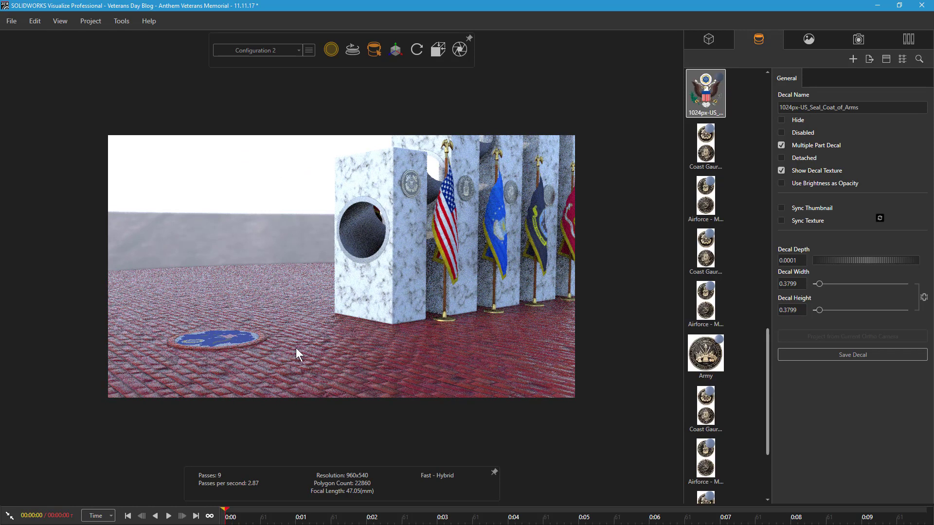
pyautogui.moveTo(320, 348)
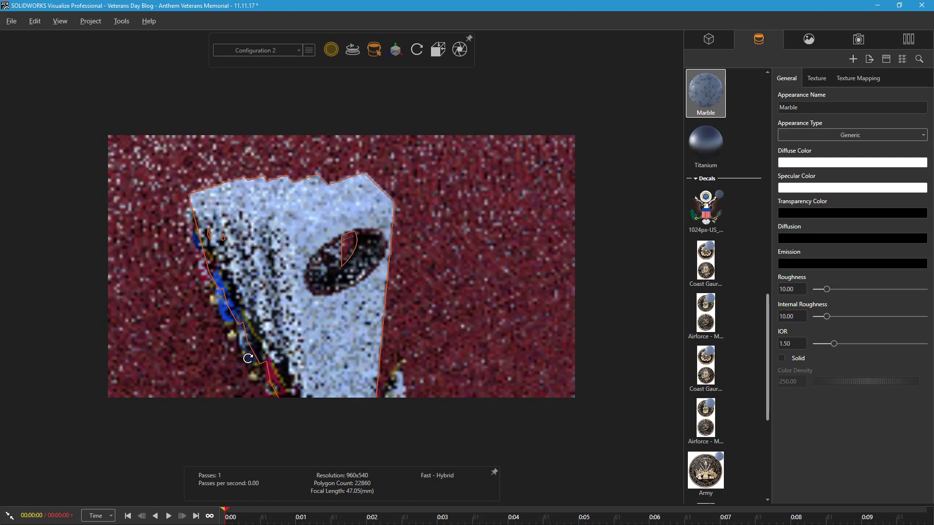
pyautogui.click(809, 40)
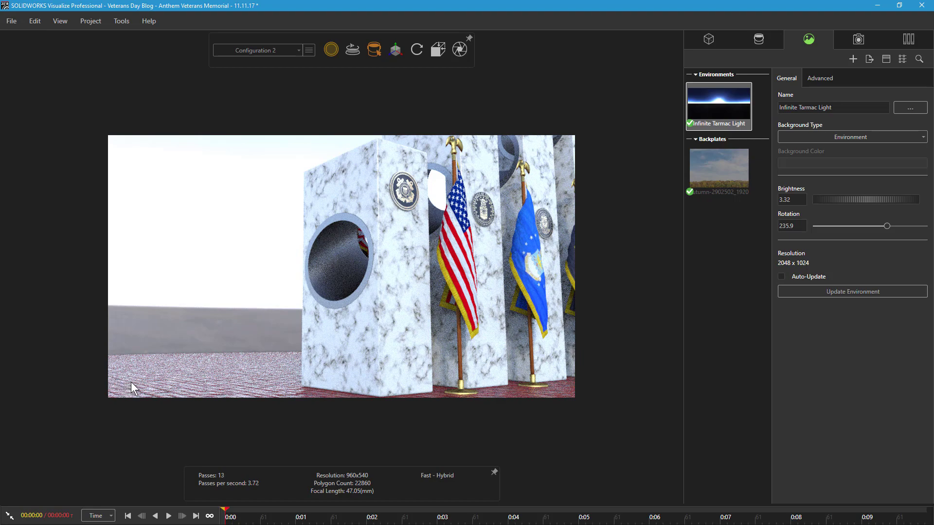
pyautogui.moveTo(250, 197)
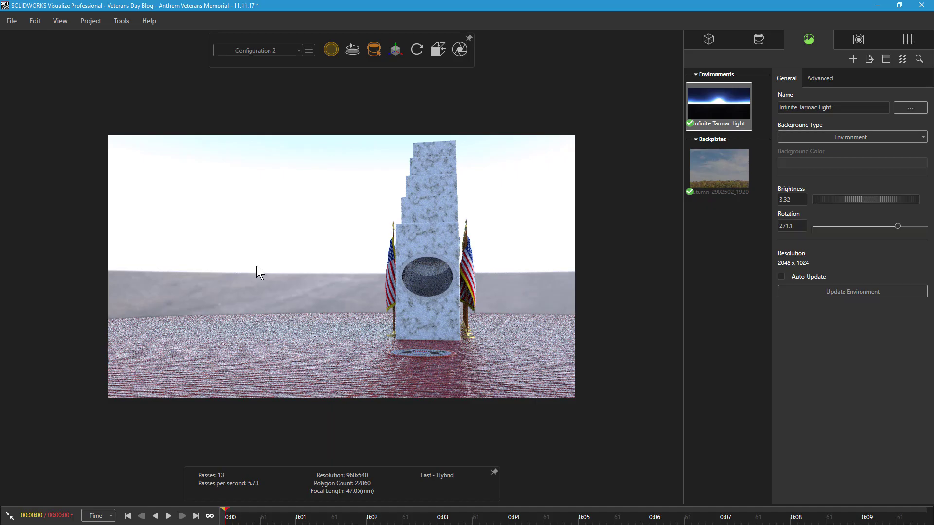
# Select the autumn cloudy-sky backplate in the scene list
pyautogui.click(718, 170)
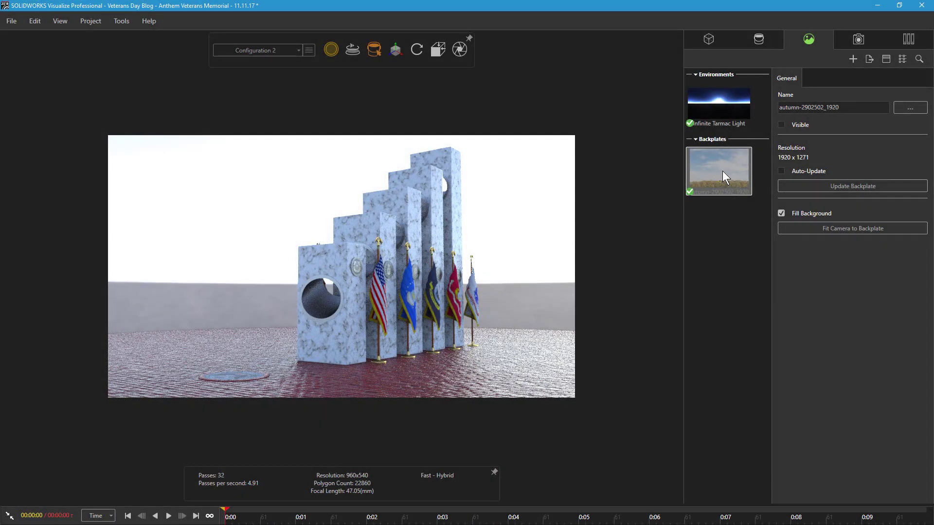
# Make the autumn sky backplate visible and add a new light to the scene
pyautogui.click(781, 124)
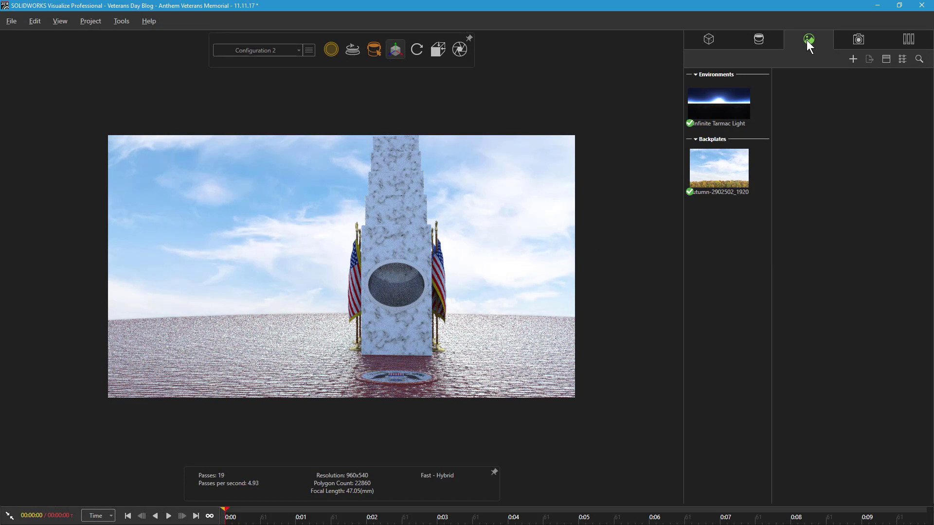
pyautogui.click(852, 59)
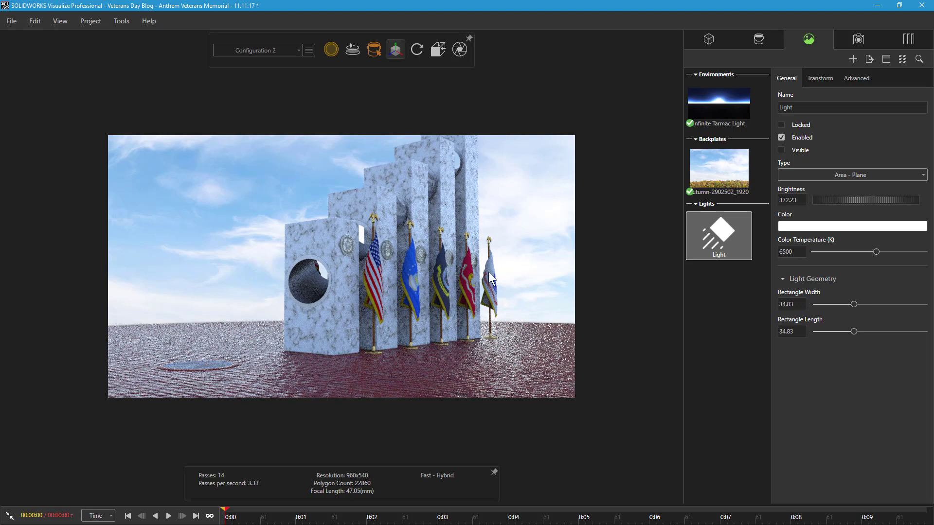
pyautogui.moveTo(513, 278)
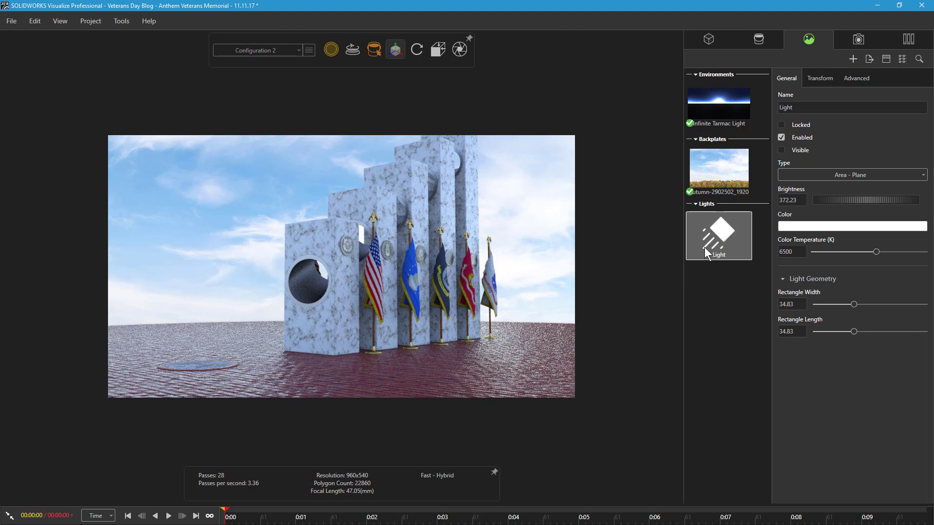
# Make the new Light a directional light with brightness 13 and a pale yellow colour
pyautogui.click(718, 236)
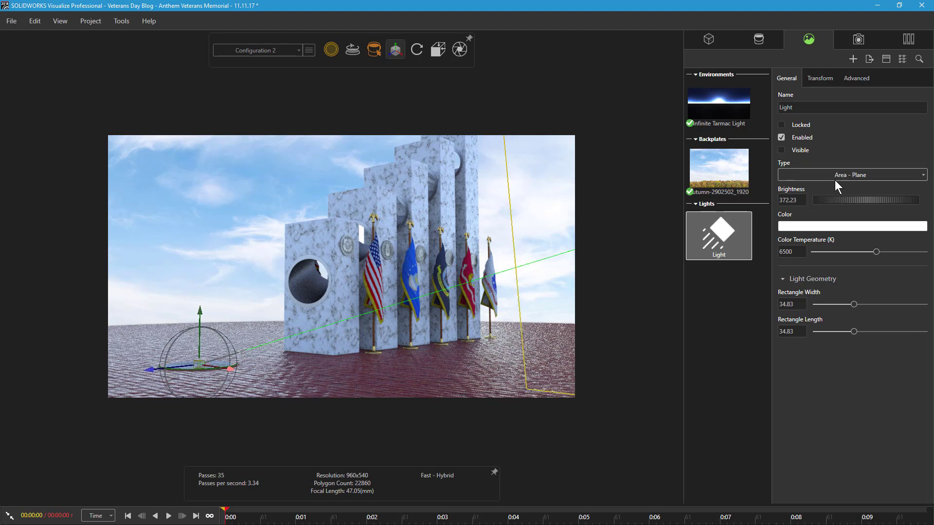
pyautogui.click(851, 175)
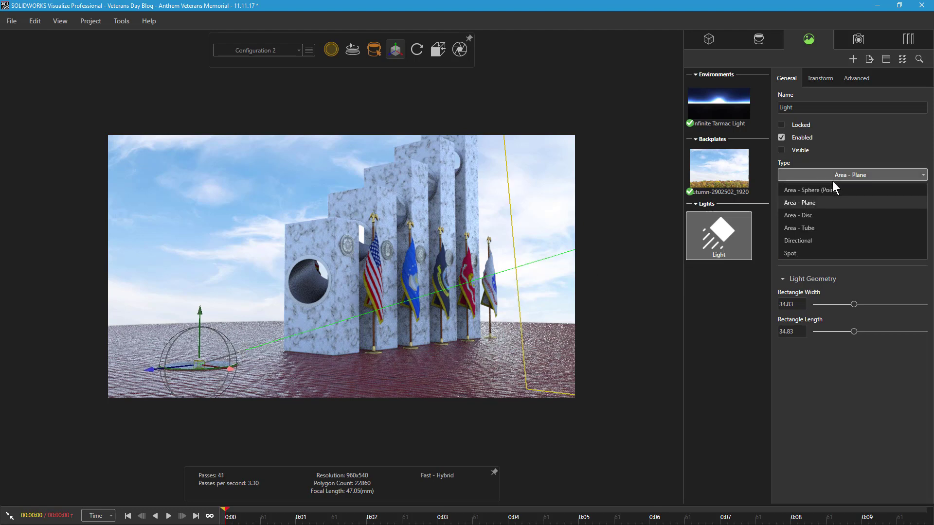
pyautogui.click(798, 240)
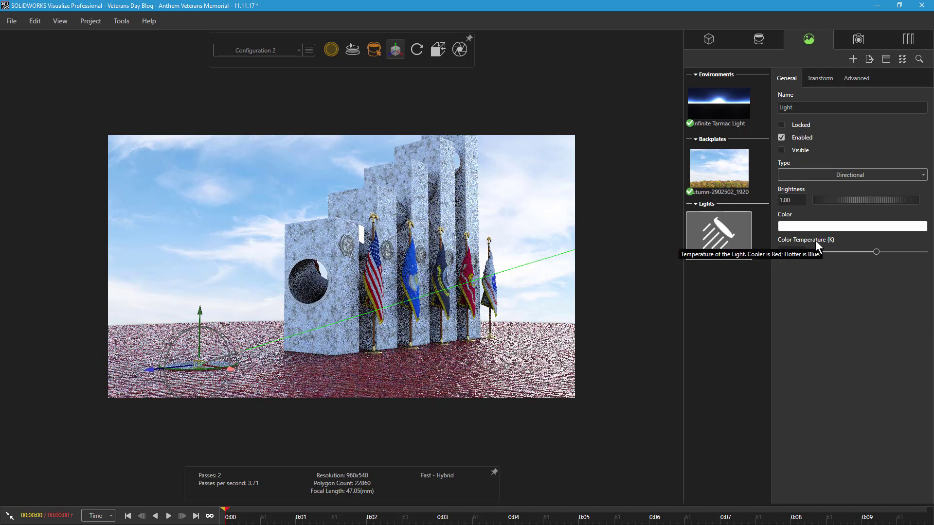
pyautogui.click(719, 233)
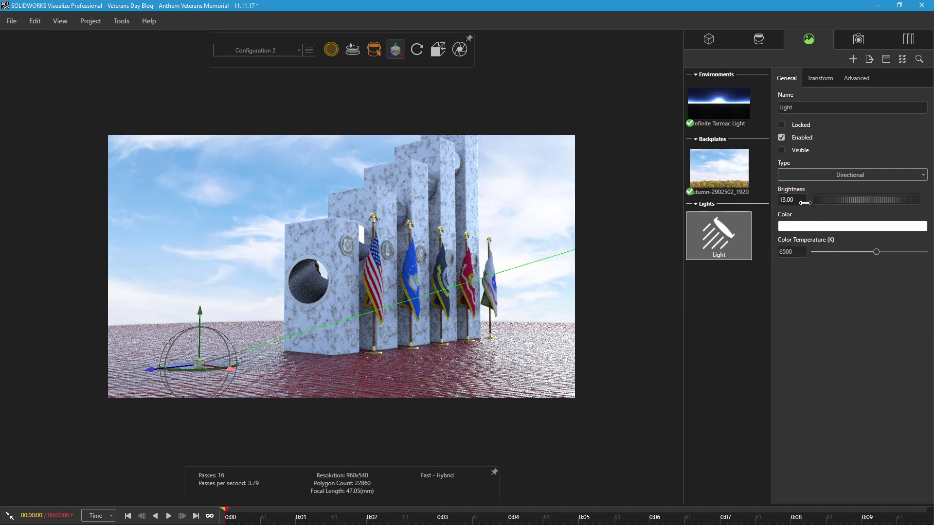
pyautogui.click(852, 226)
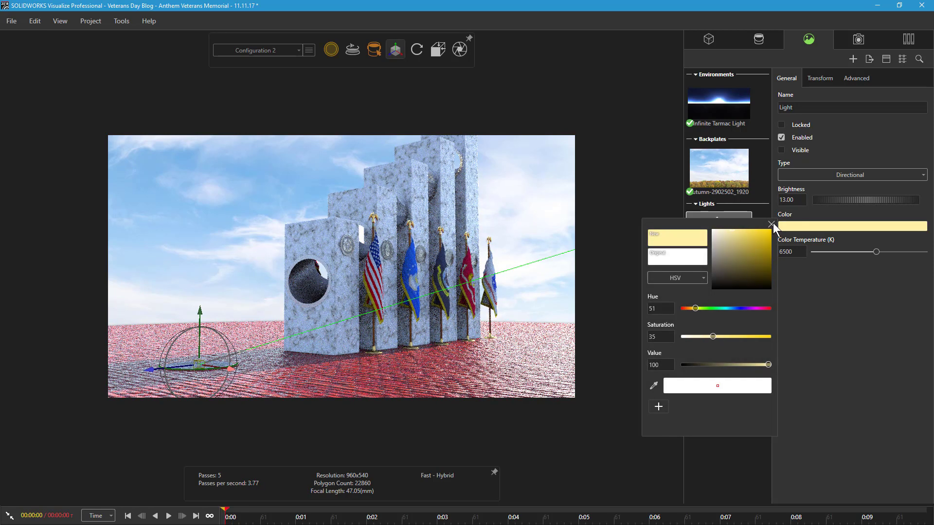
pyautogui.click(773, 226)
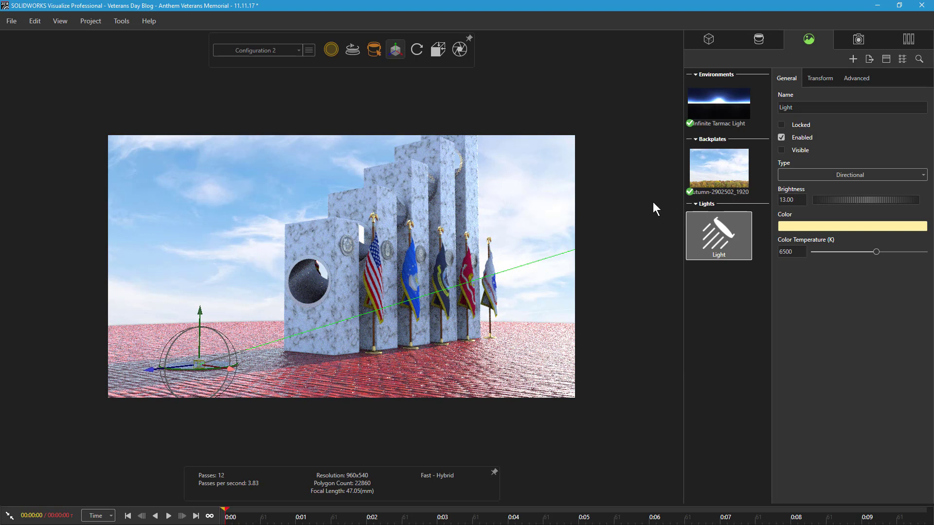
pyautogui.click(395, 50)
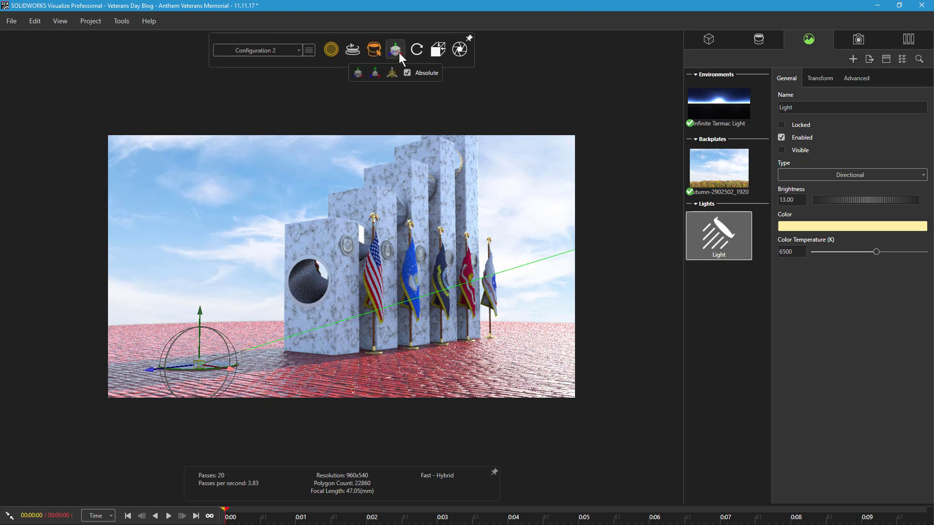
pyautogui.moveTo(358, 72)
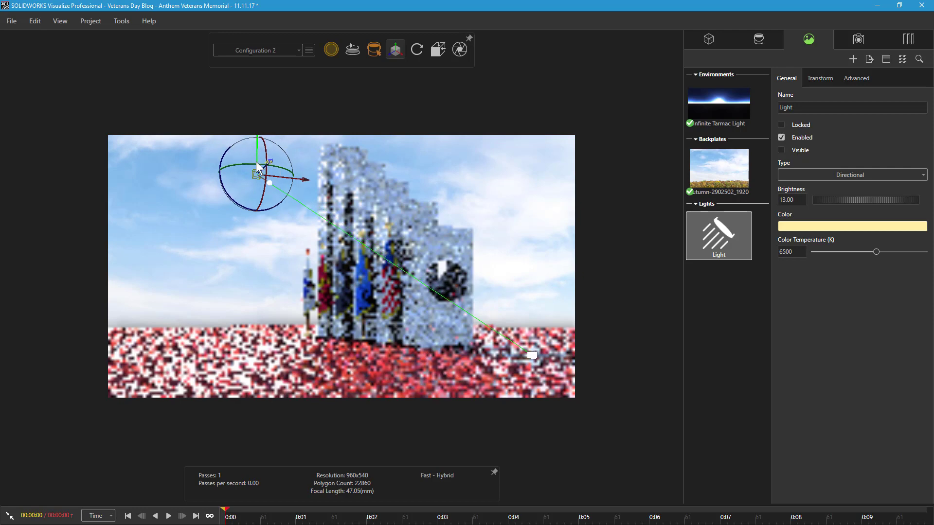
# Swing the directional light across the memorial, then deselect it to view the shadows
pyautogui.moveTo(259, 166); pyautogui.dragTo(328, 182)
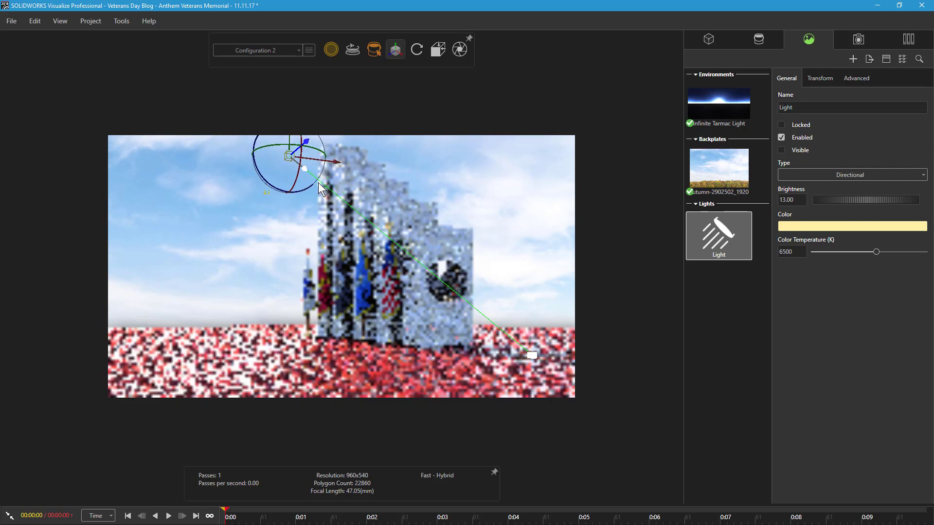
pyautogui.moveTo(286, 161); pyautogui.dragTo(265, 157)
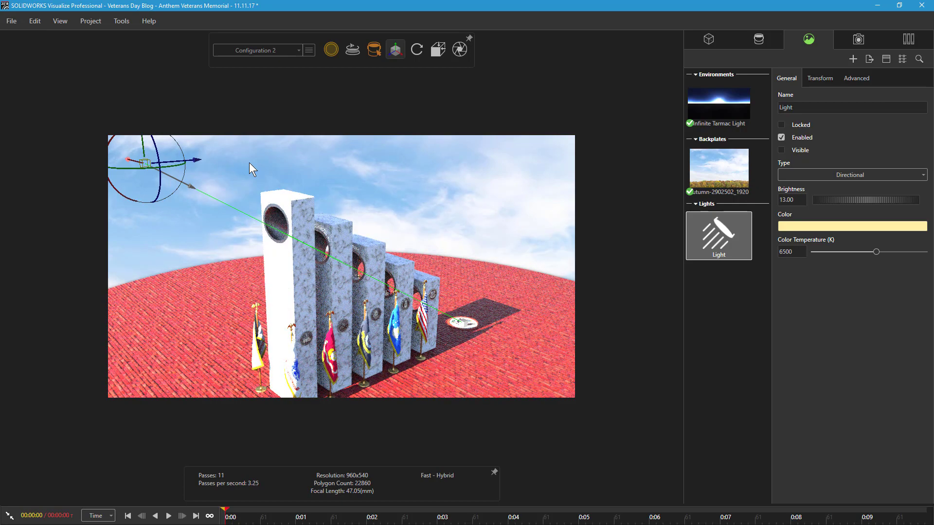
pyautogui.click(758, 39)
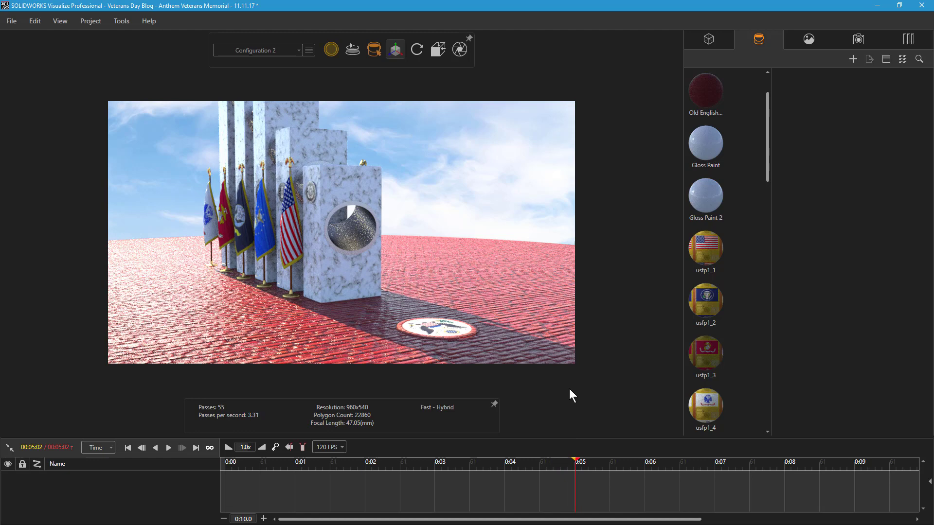
pyautogui.moveTo(788, 62)
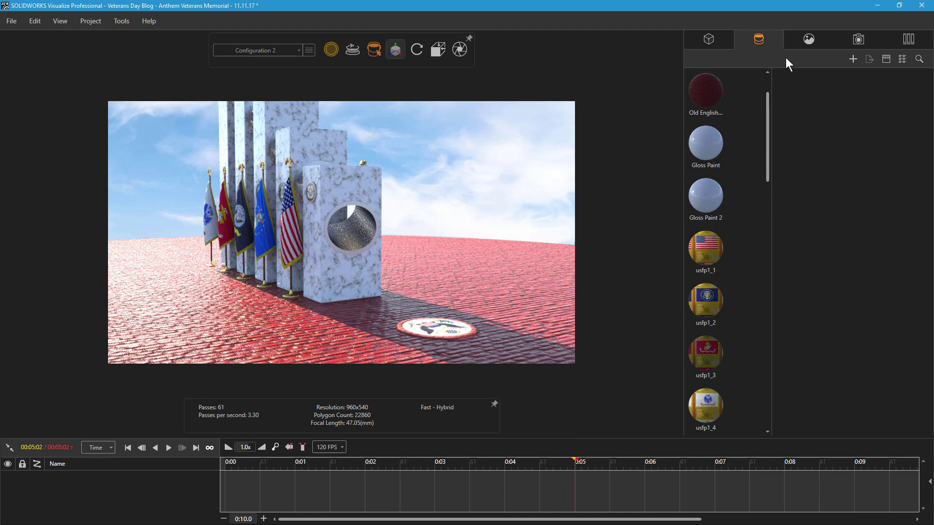
# Add a keyframe for the directional light at 5 seconds and return the playhead to the start
pyautogui.click(809, 39)
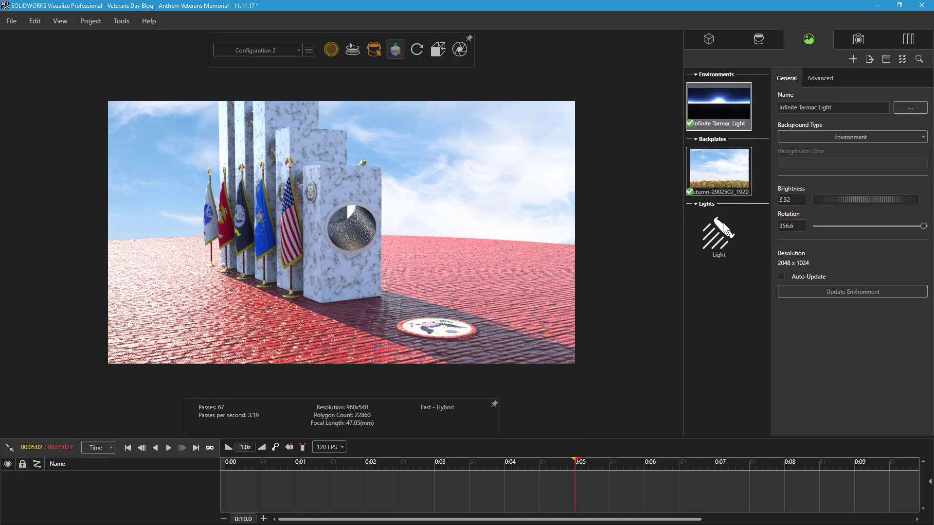
pyautogui.rightClick(718, 236)
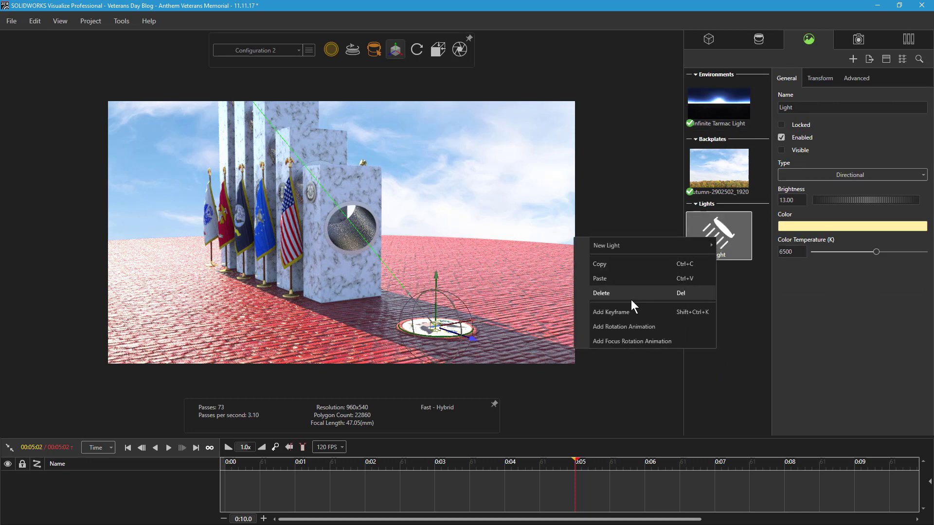
pyautogui.click(611, 311)
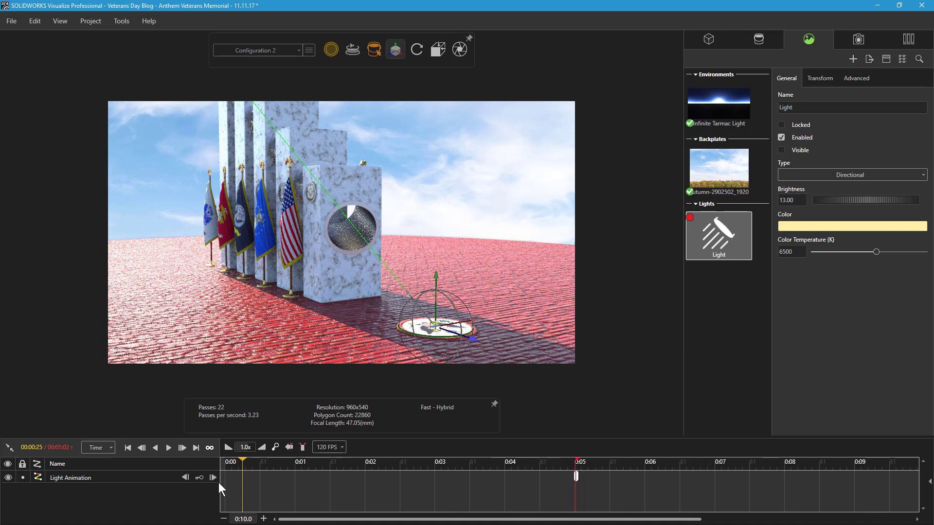
pyautogui.click(127, 447)
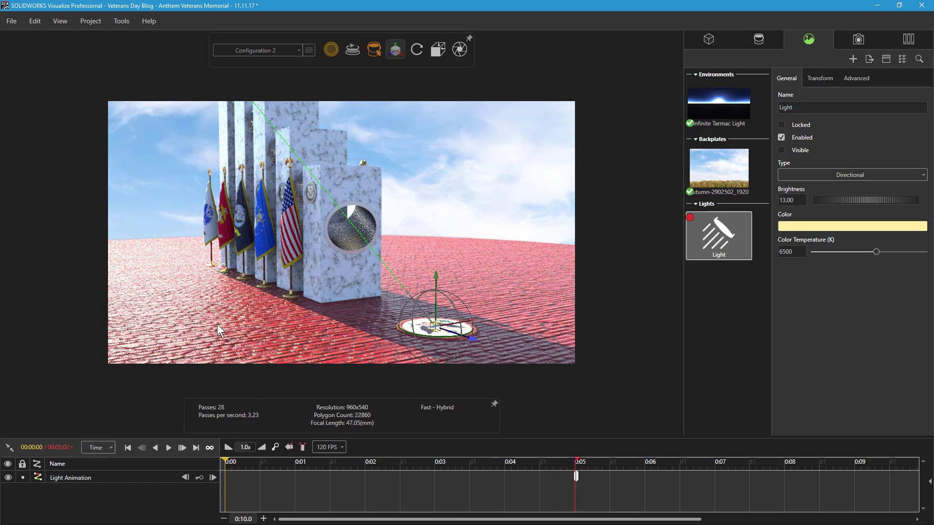
pyautogui.moveTo(276, 316)
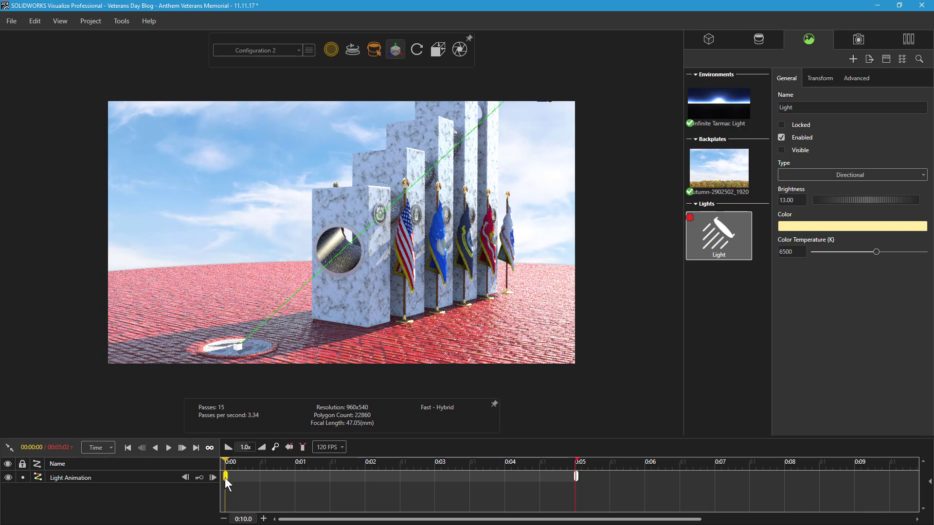
pyautogui.moveTo(336, 491)
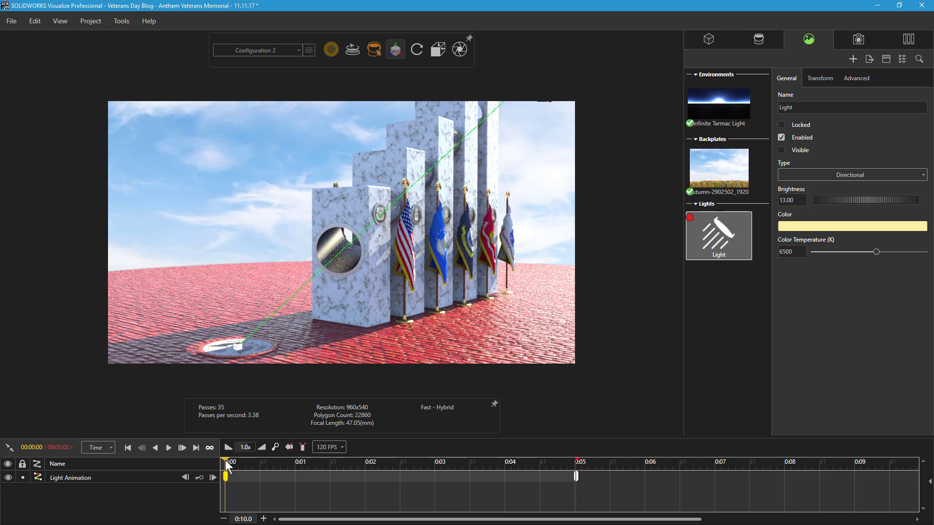
# Scrub the light animation from the start through midway to the five-second keyframe
pyautogui.click(357, 467)
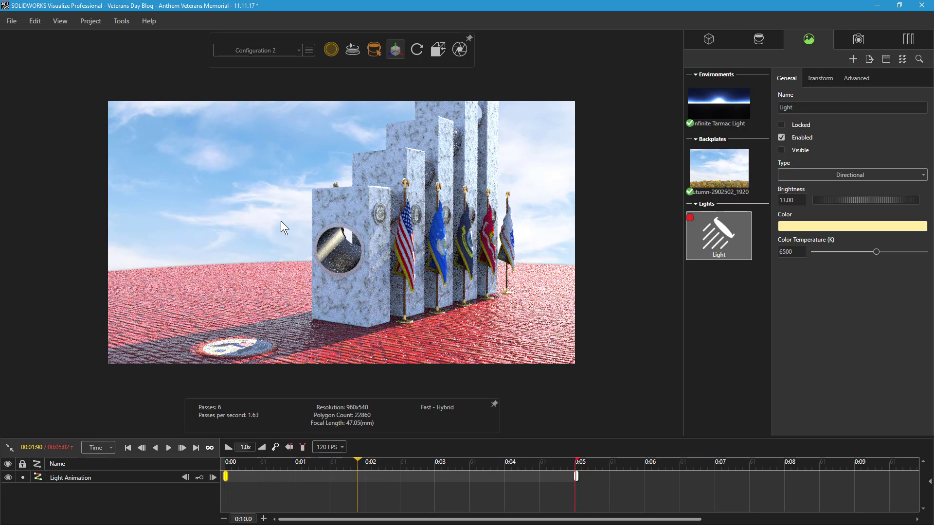
pyautogui.click(395, 476)
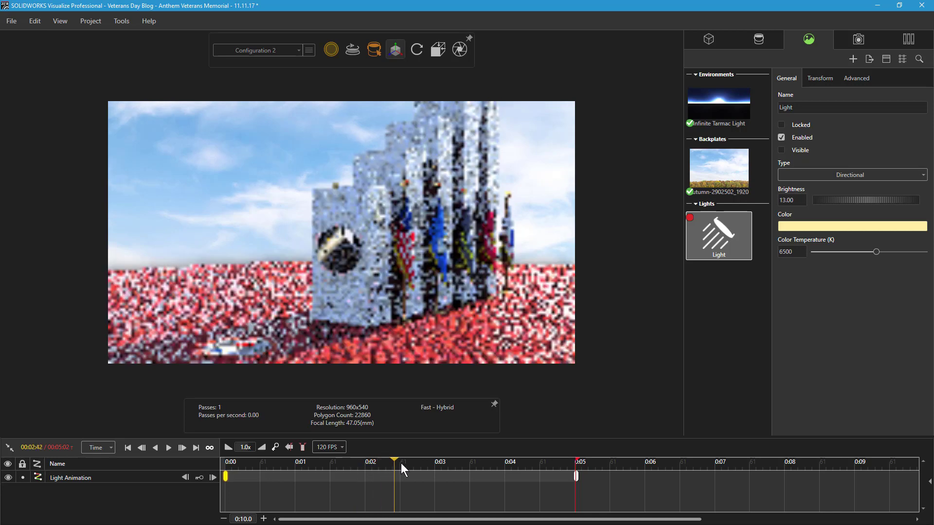
pyautogui.click(576, 476)
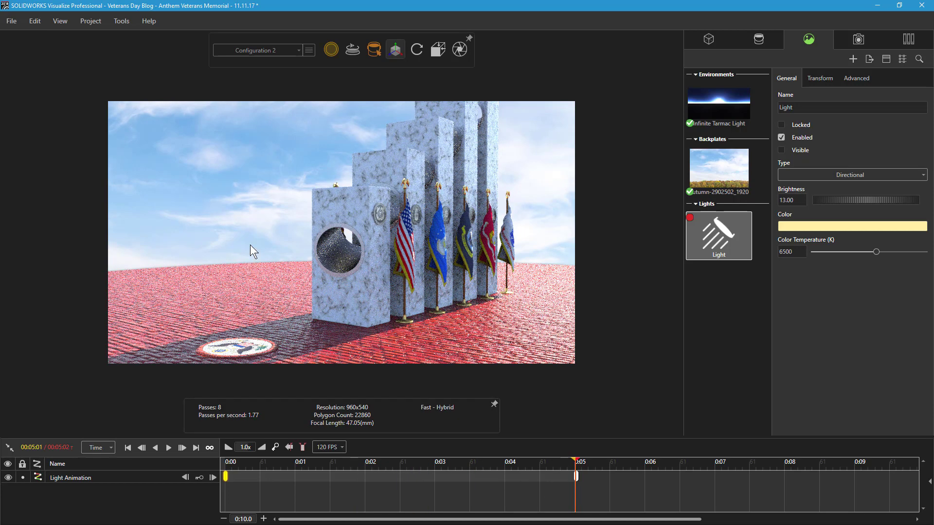
pyautogui.moveTo(188, 210)
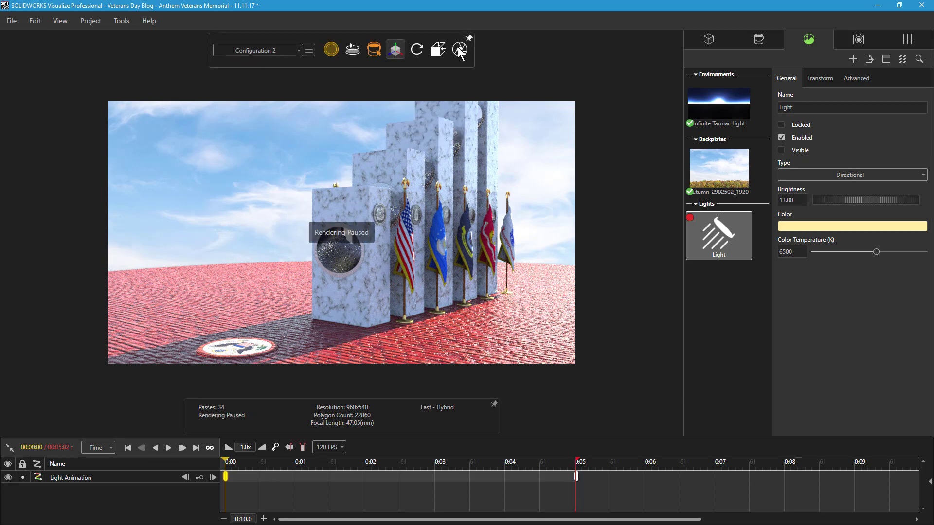
# Review MP4 animation output (frames 1–602, 120 fps) and the 1100×619 render options
pyautogui.click(459, 50)
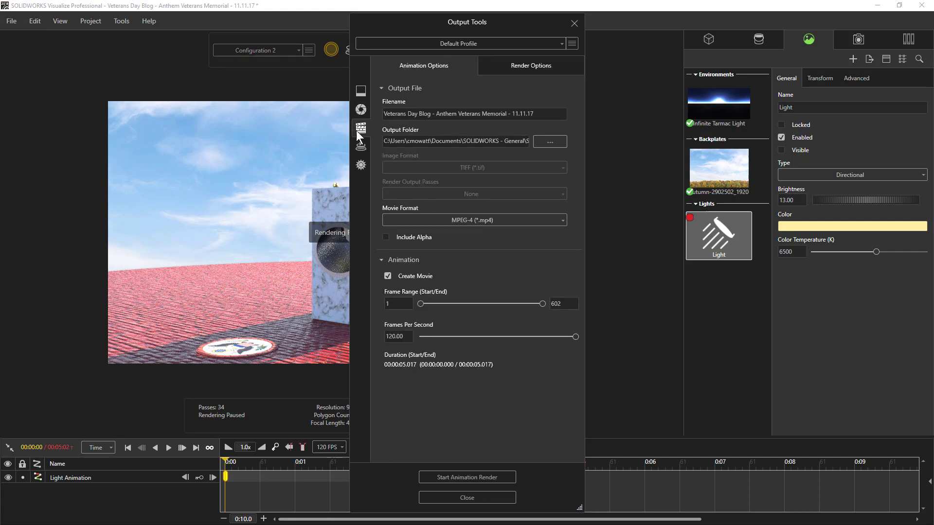
pyautogui.moveTo(448, 106)
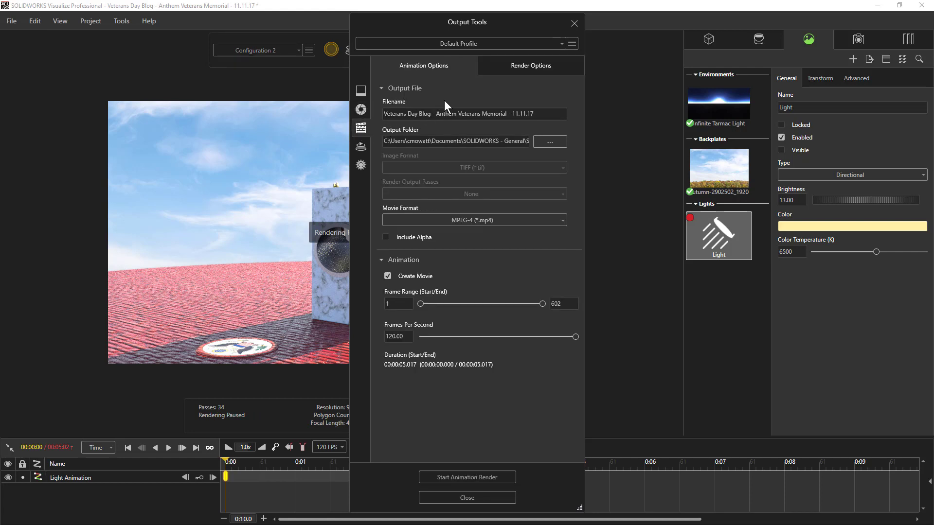
pyautogui.click(473, 220)
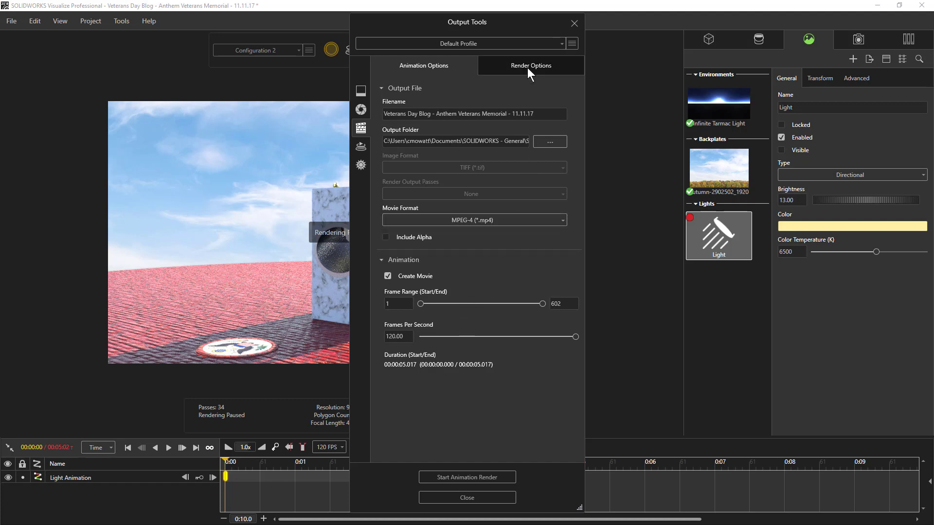
pyautogui.click(530, 65)
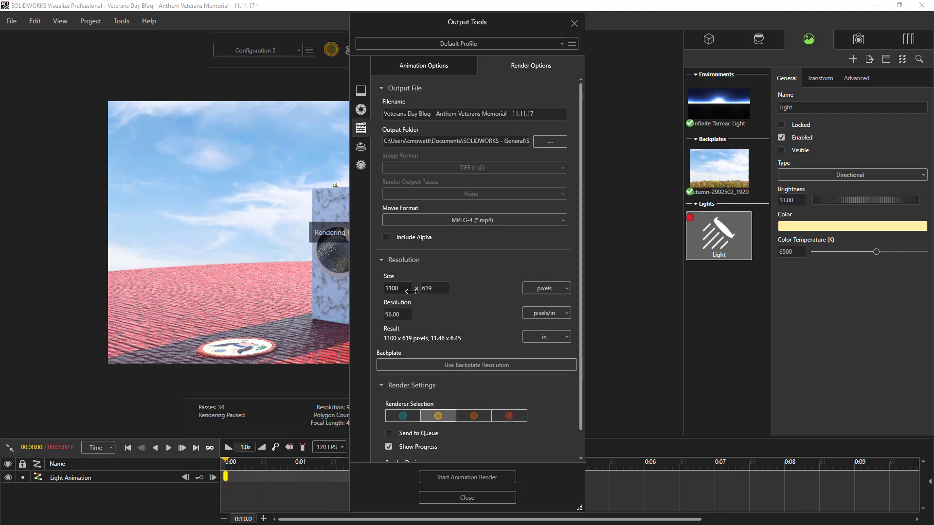